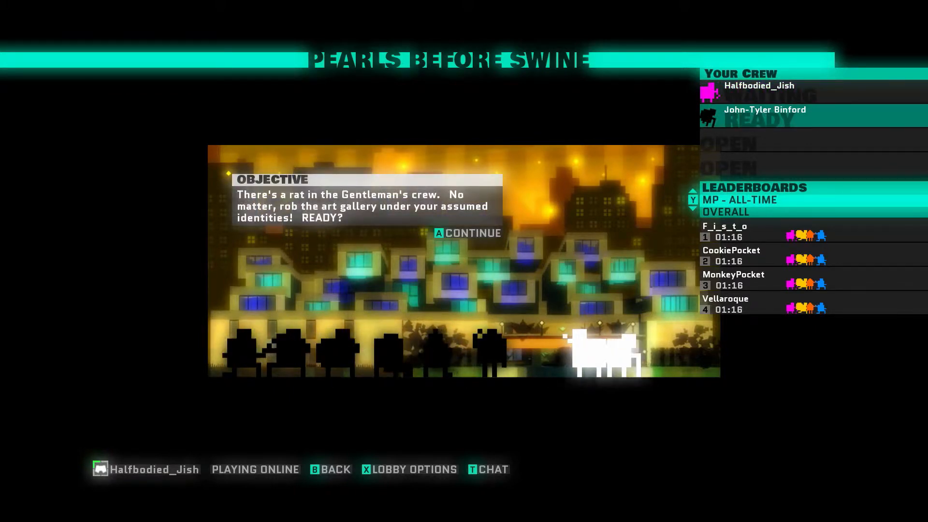
# Dismiss the Pearls Before Swine objective briefing to reach The Cleaner and The Gentleman selection
pyautogui.press('a')
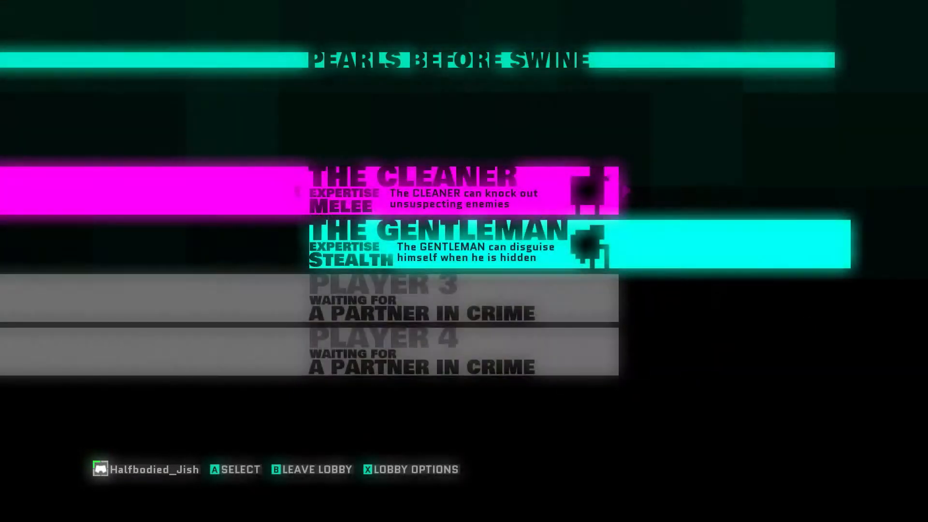